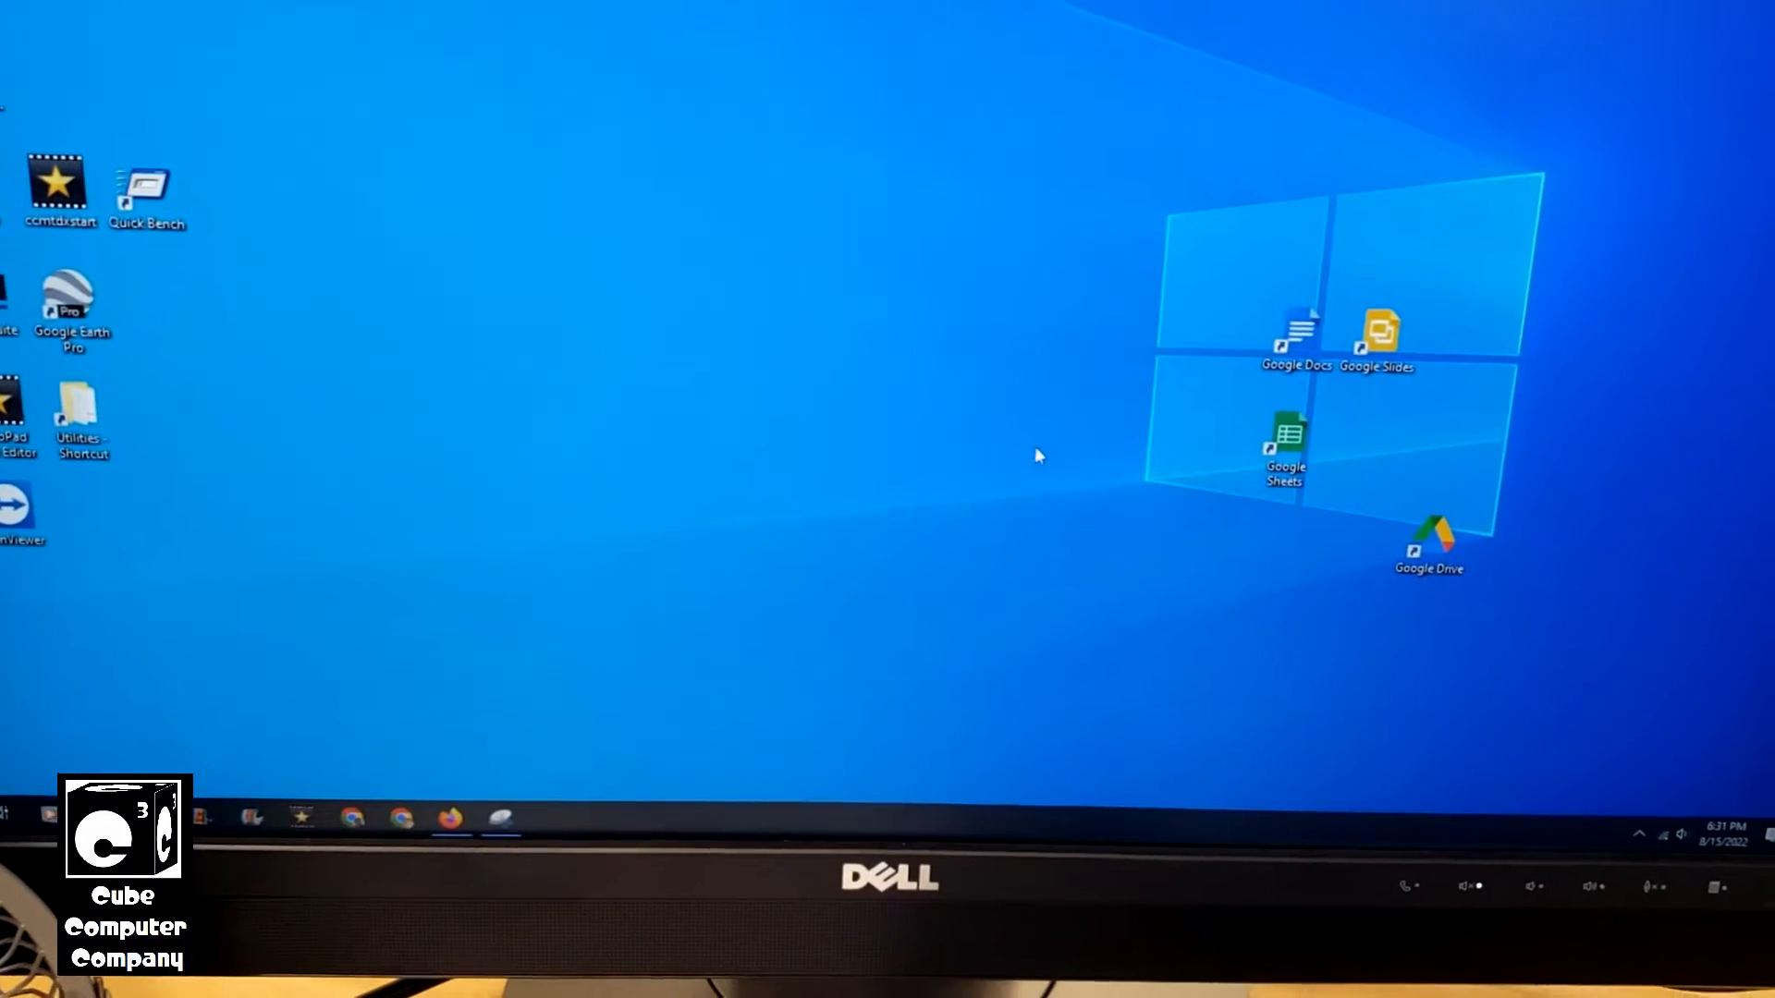
From the Start menu, reach Update & Security, showing the pending update and Windows 11 offer
left_click(12, 817)
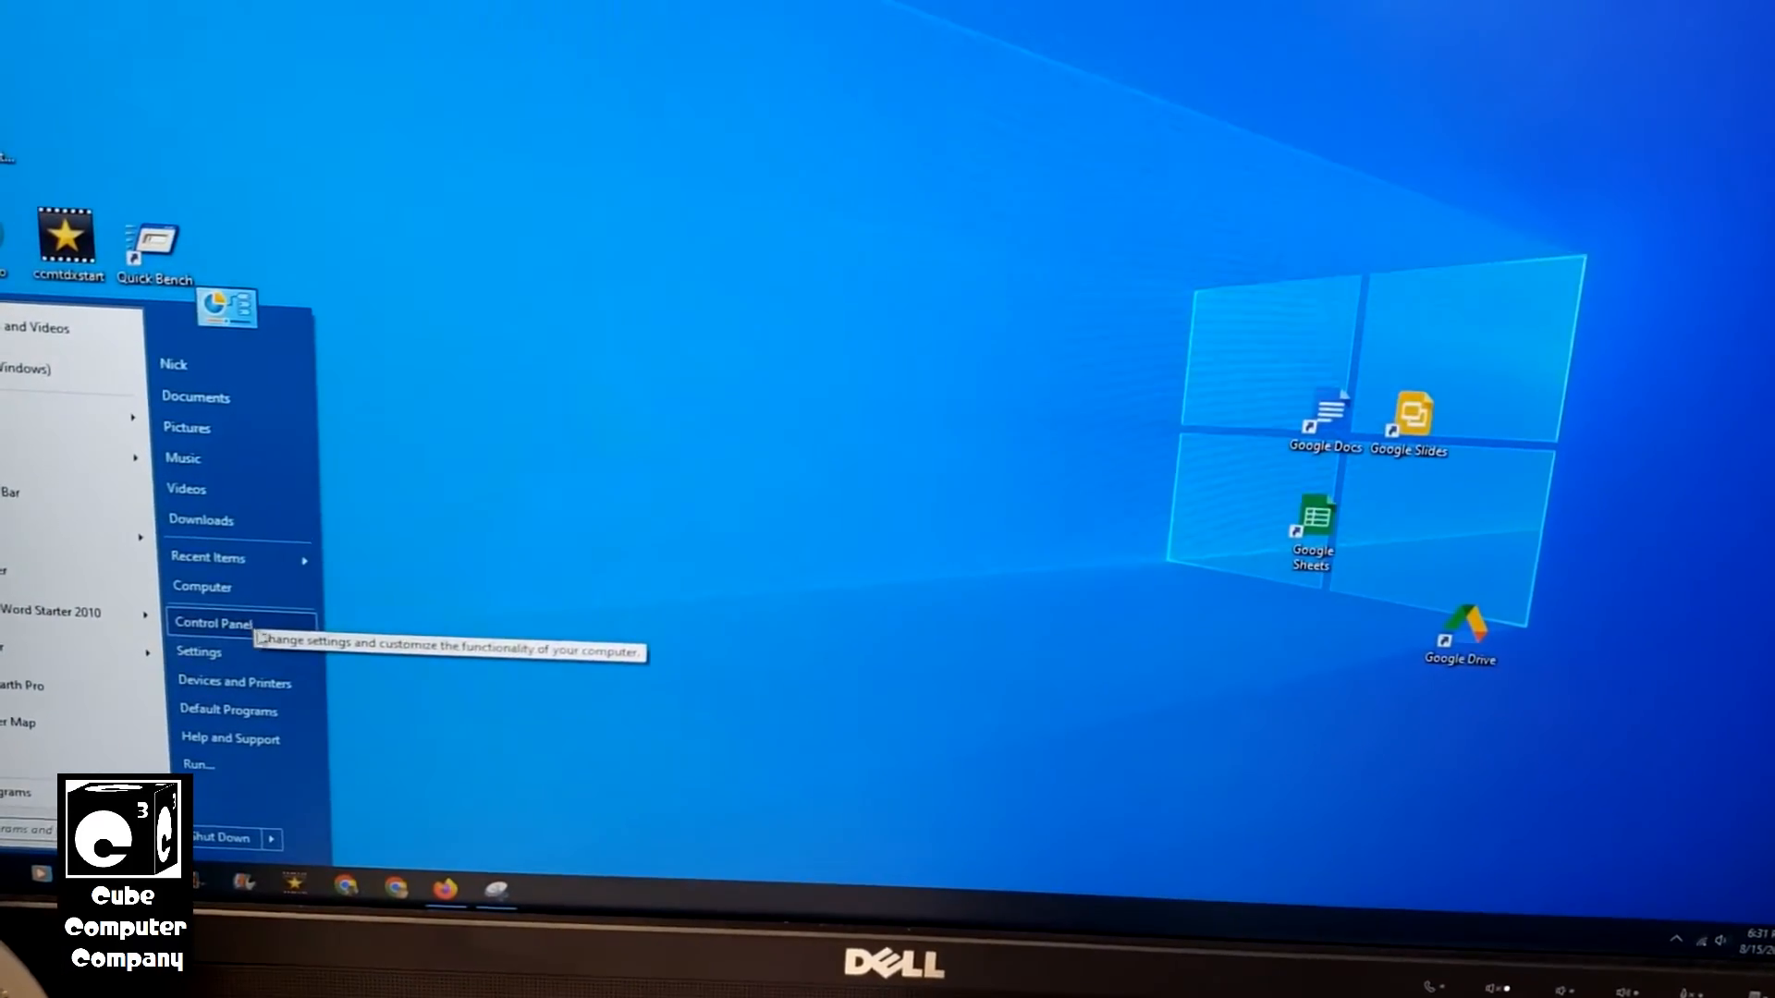
left_click(198, 651)
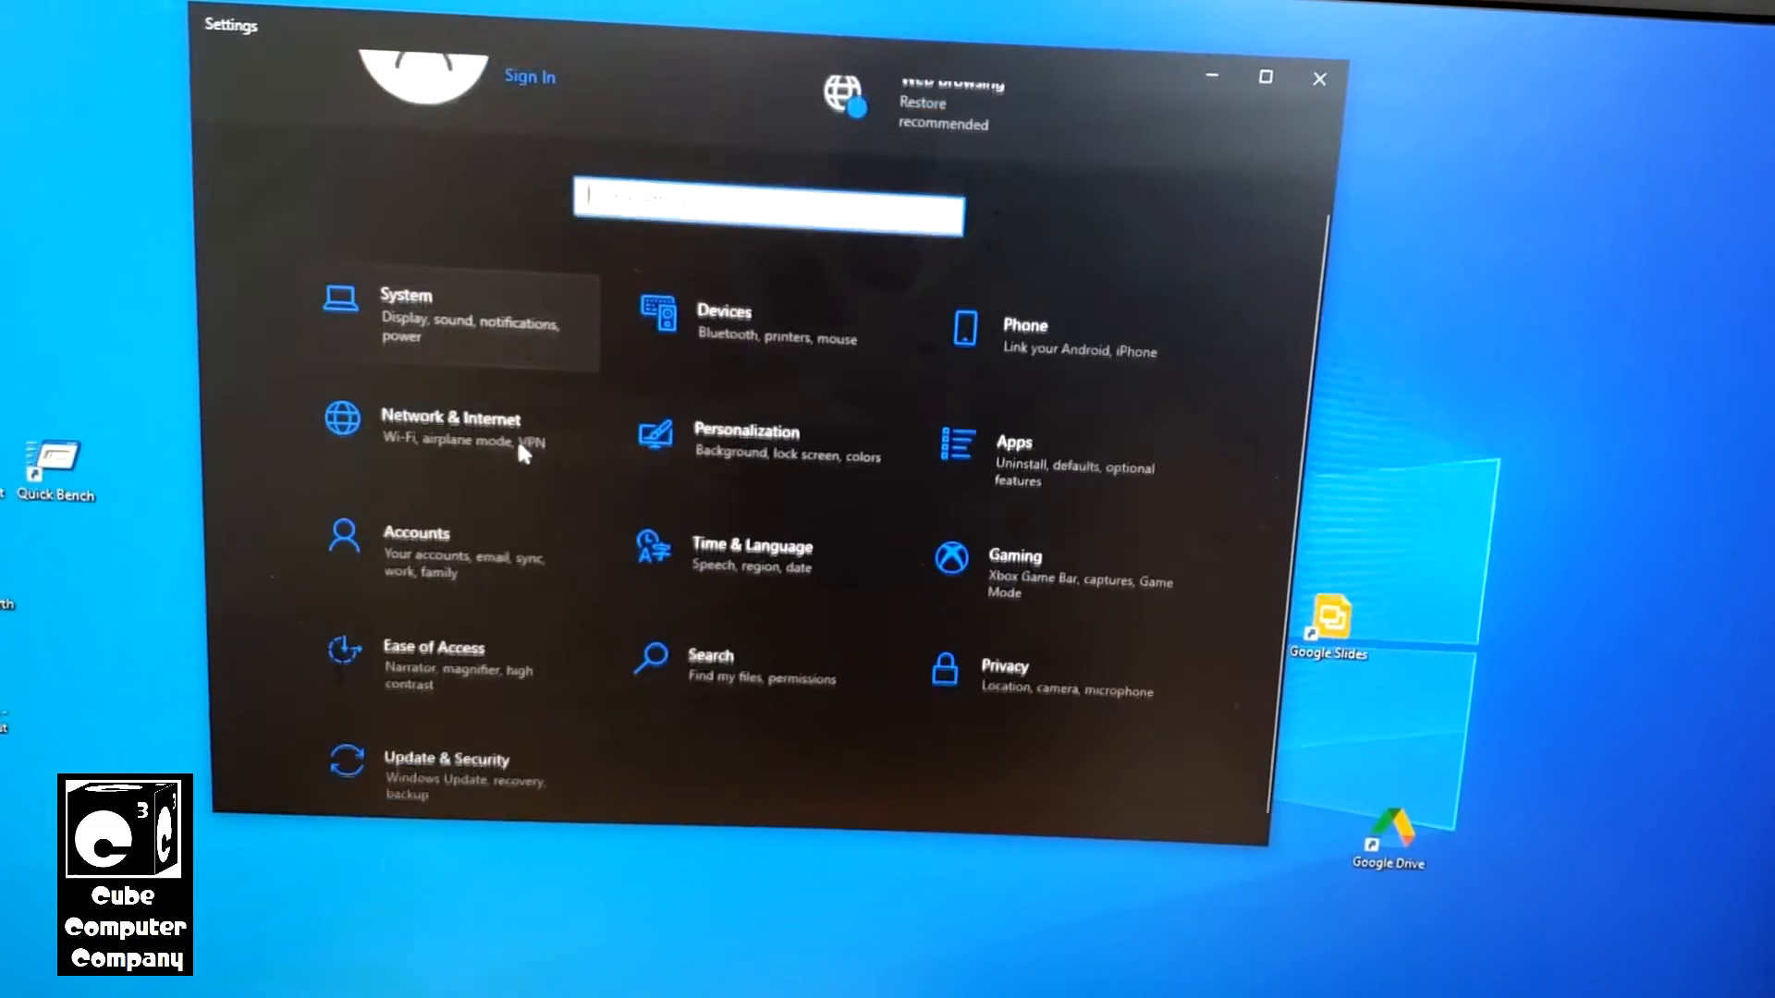
left_click(446, 767)
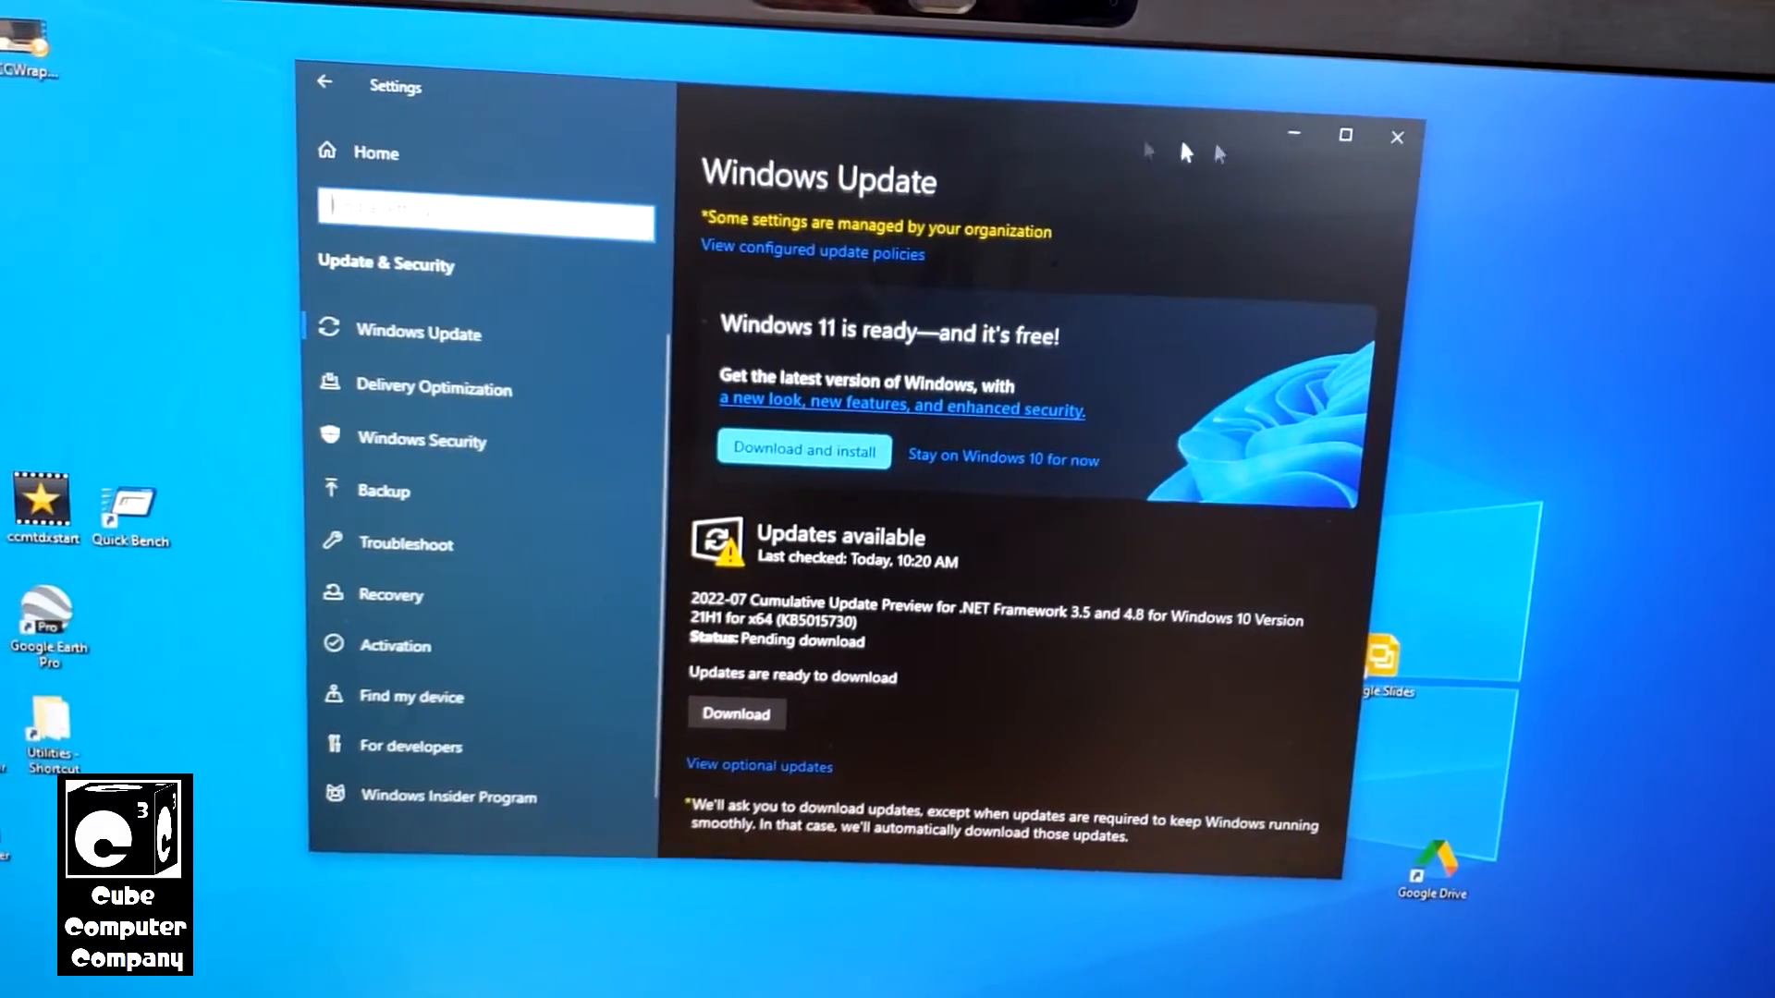
left_click(1397, 137)
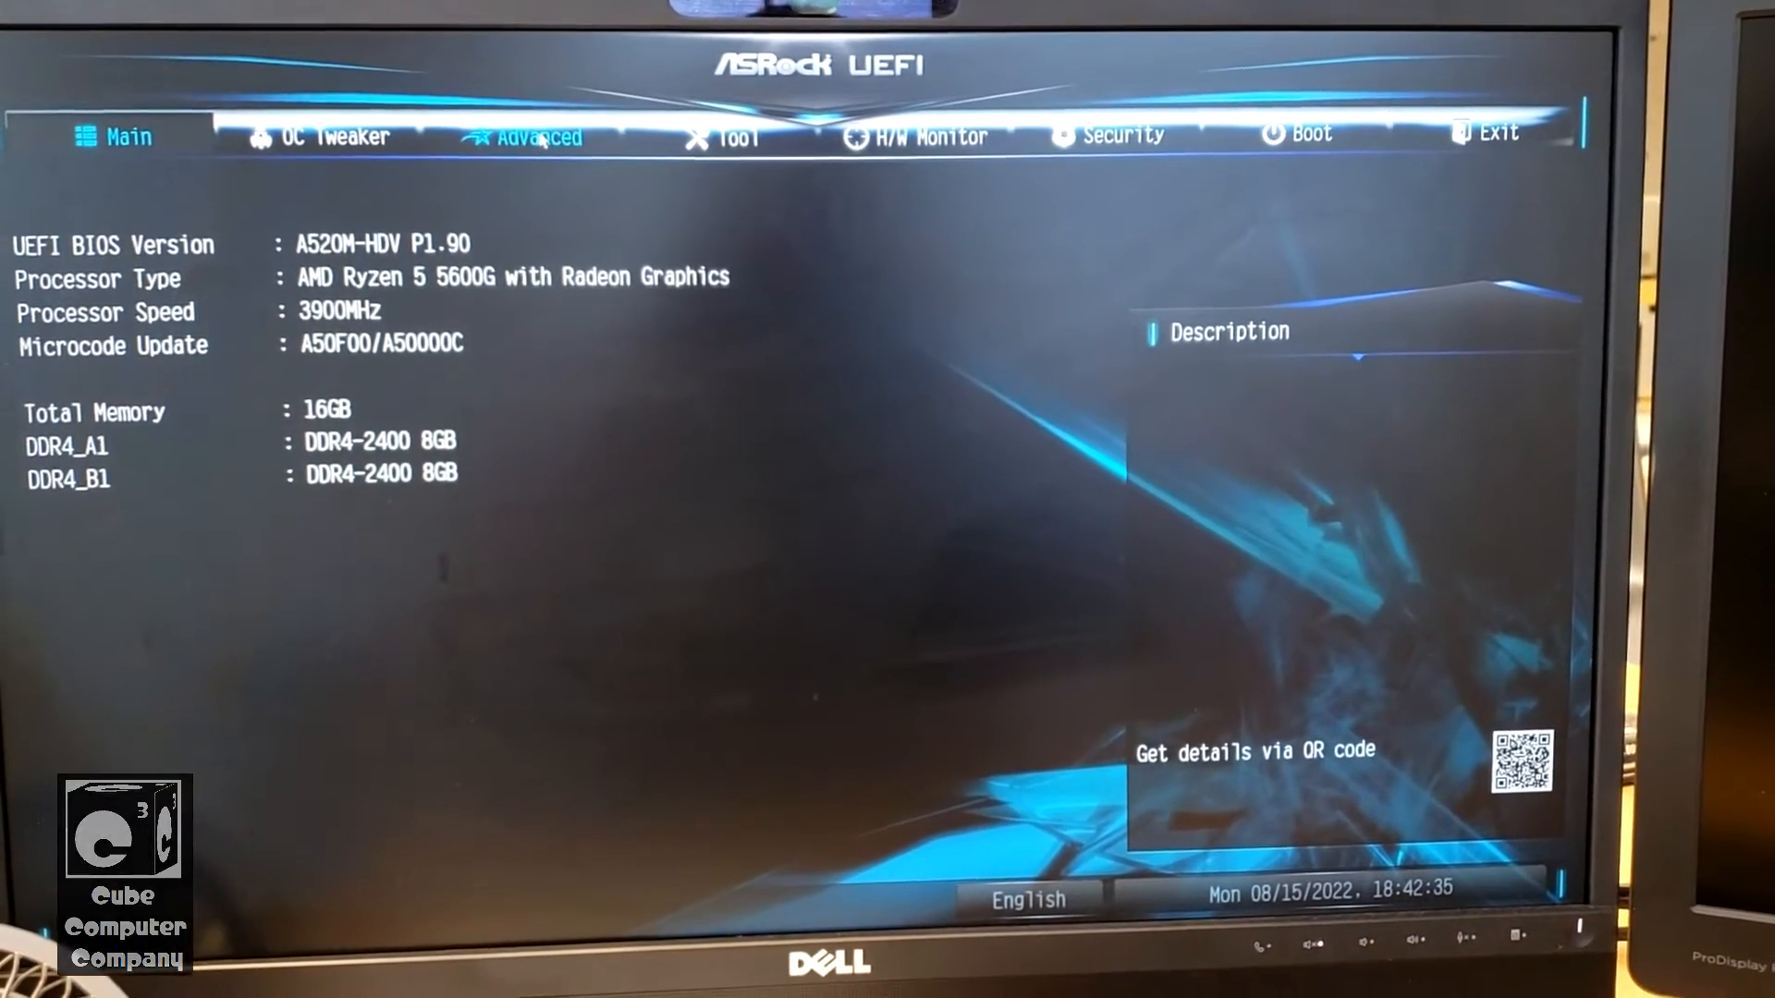
Set AMD fTPM to Disabled under Advanced > CPU Configuration, then move to the Exit tab
left_click(538, 137)
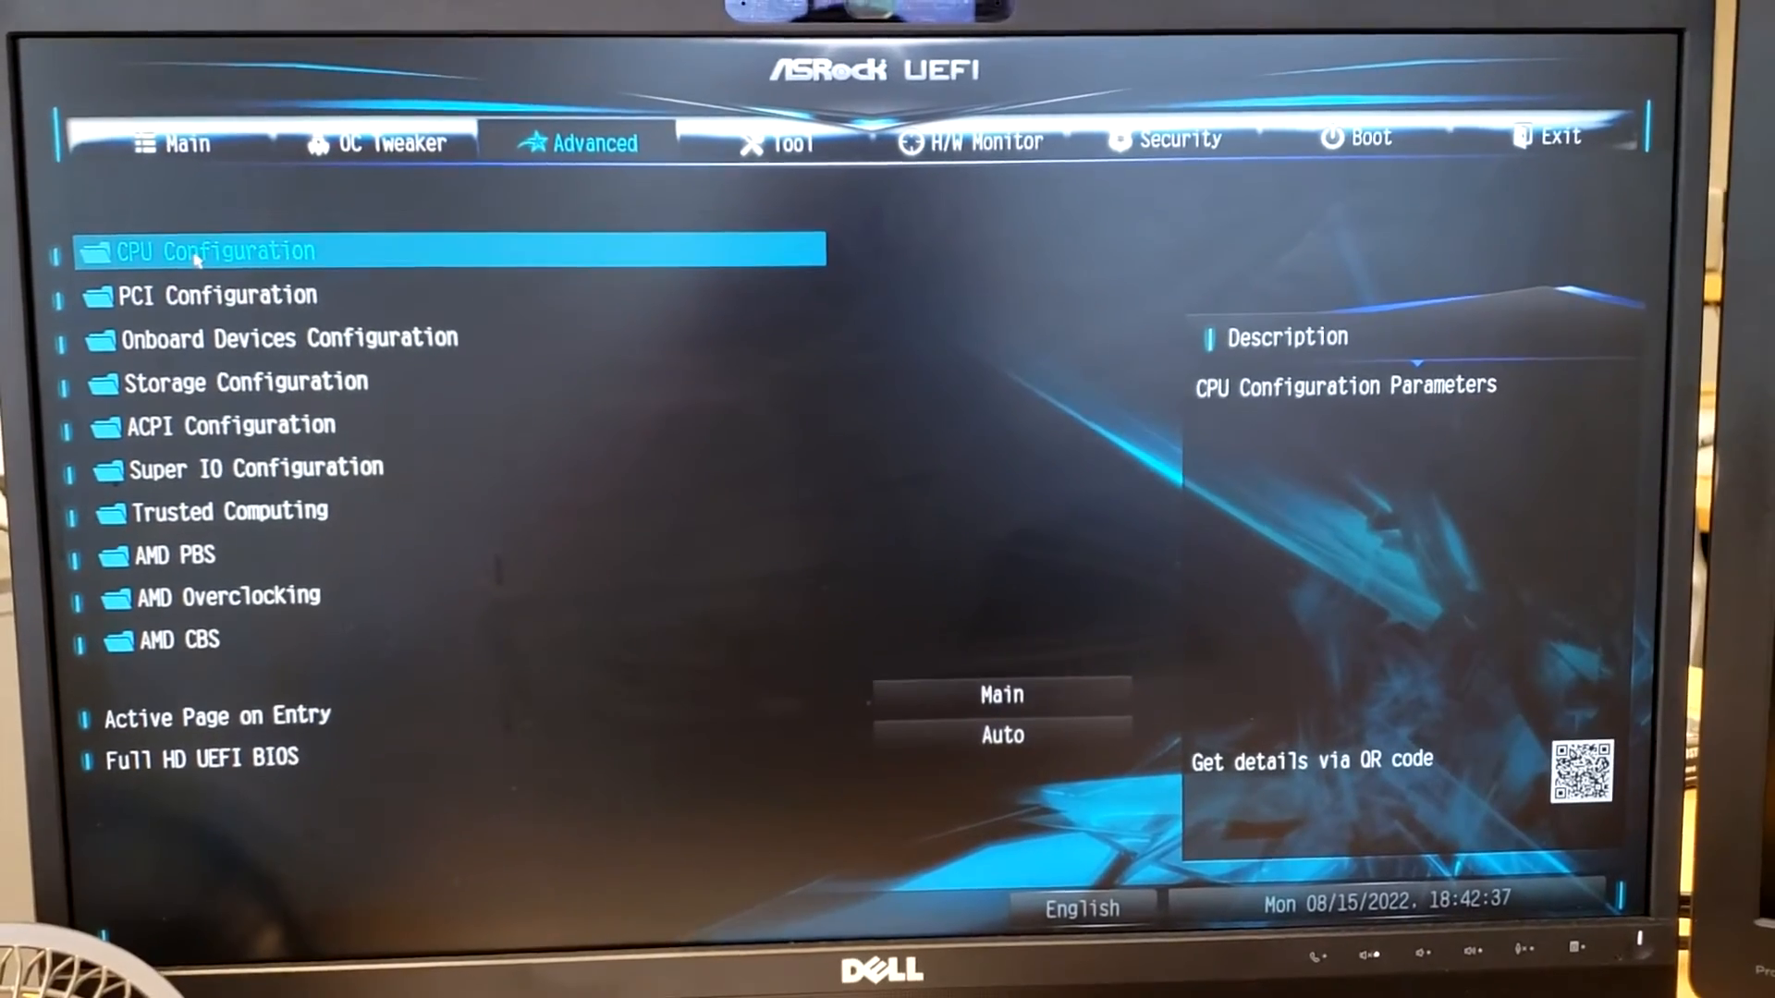
left_click(216, 251)
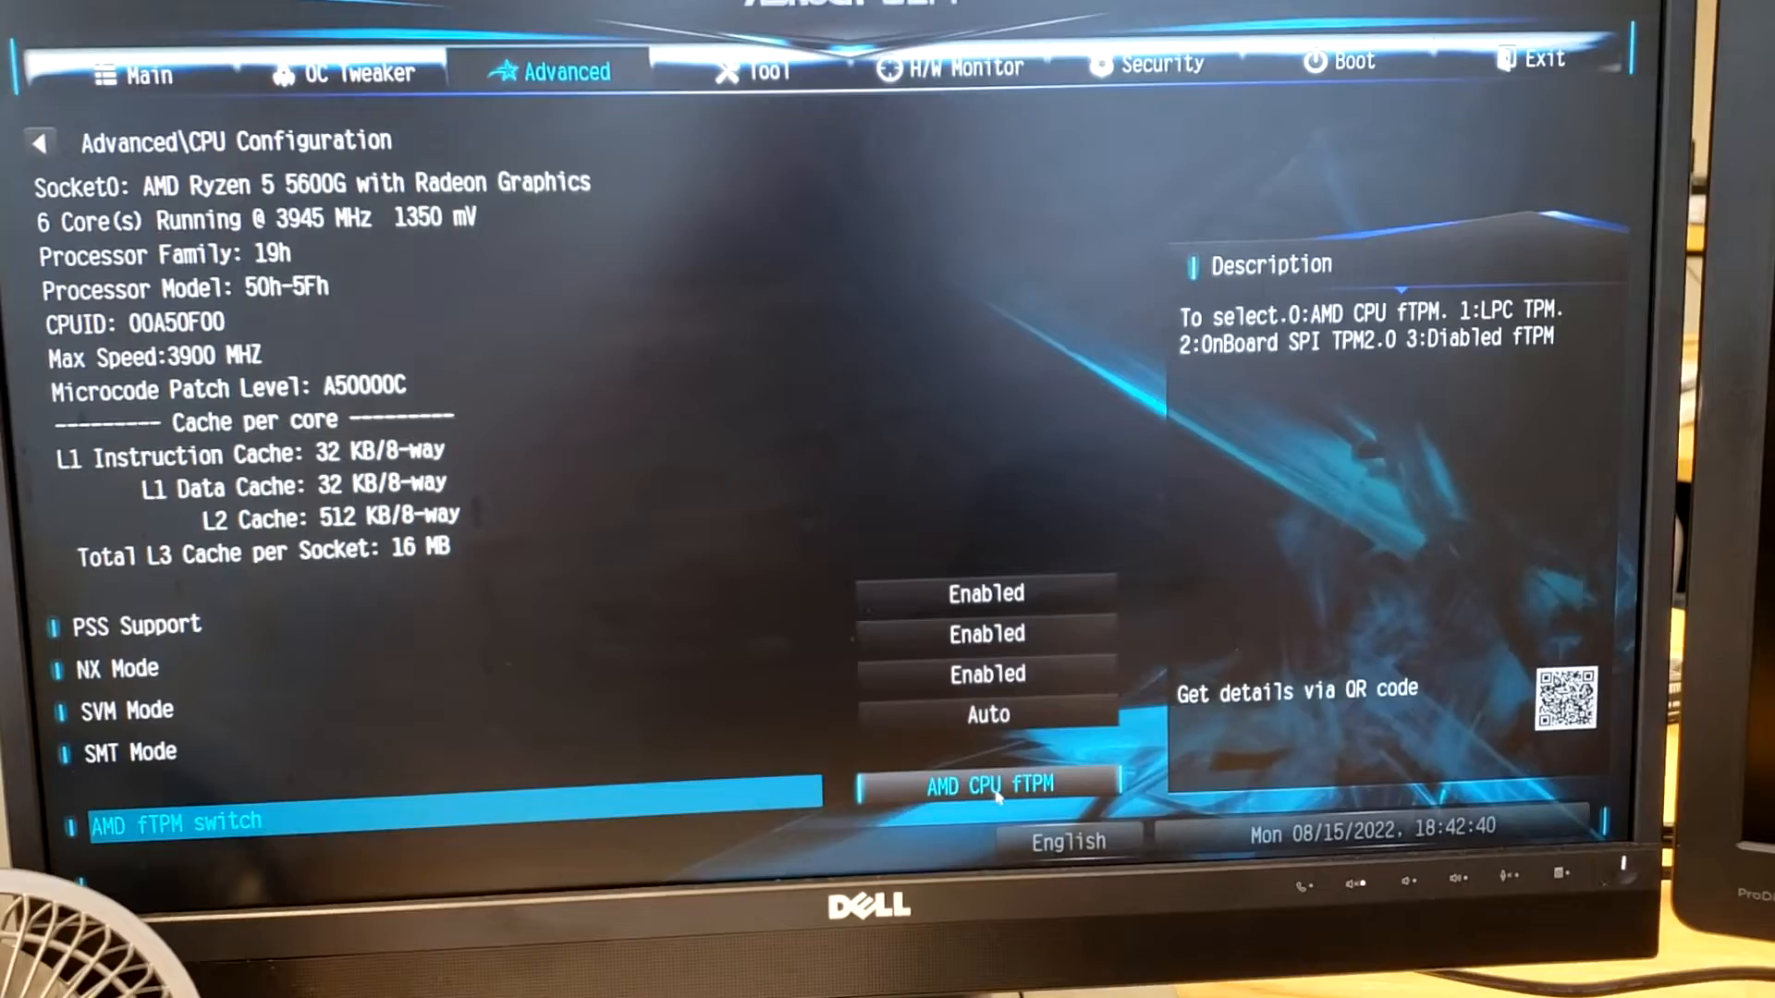
left_click(985, 783)
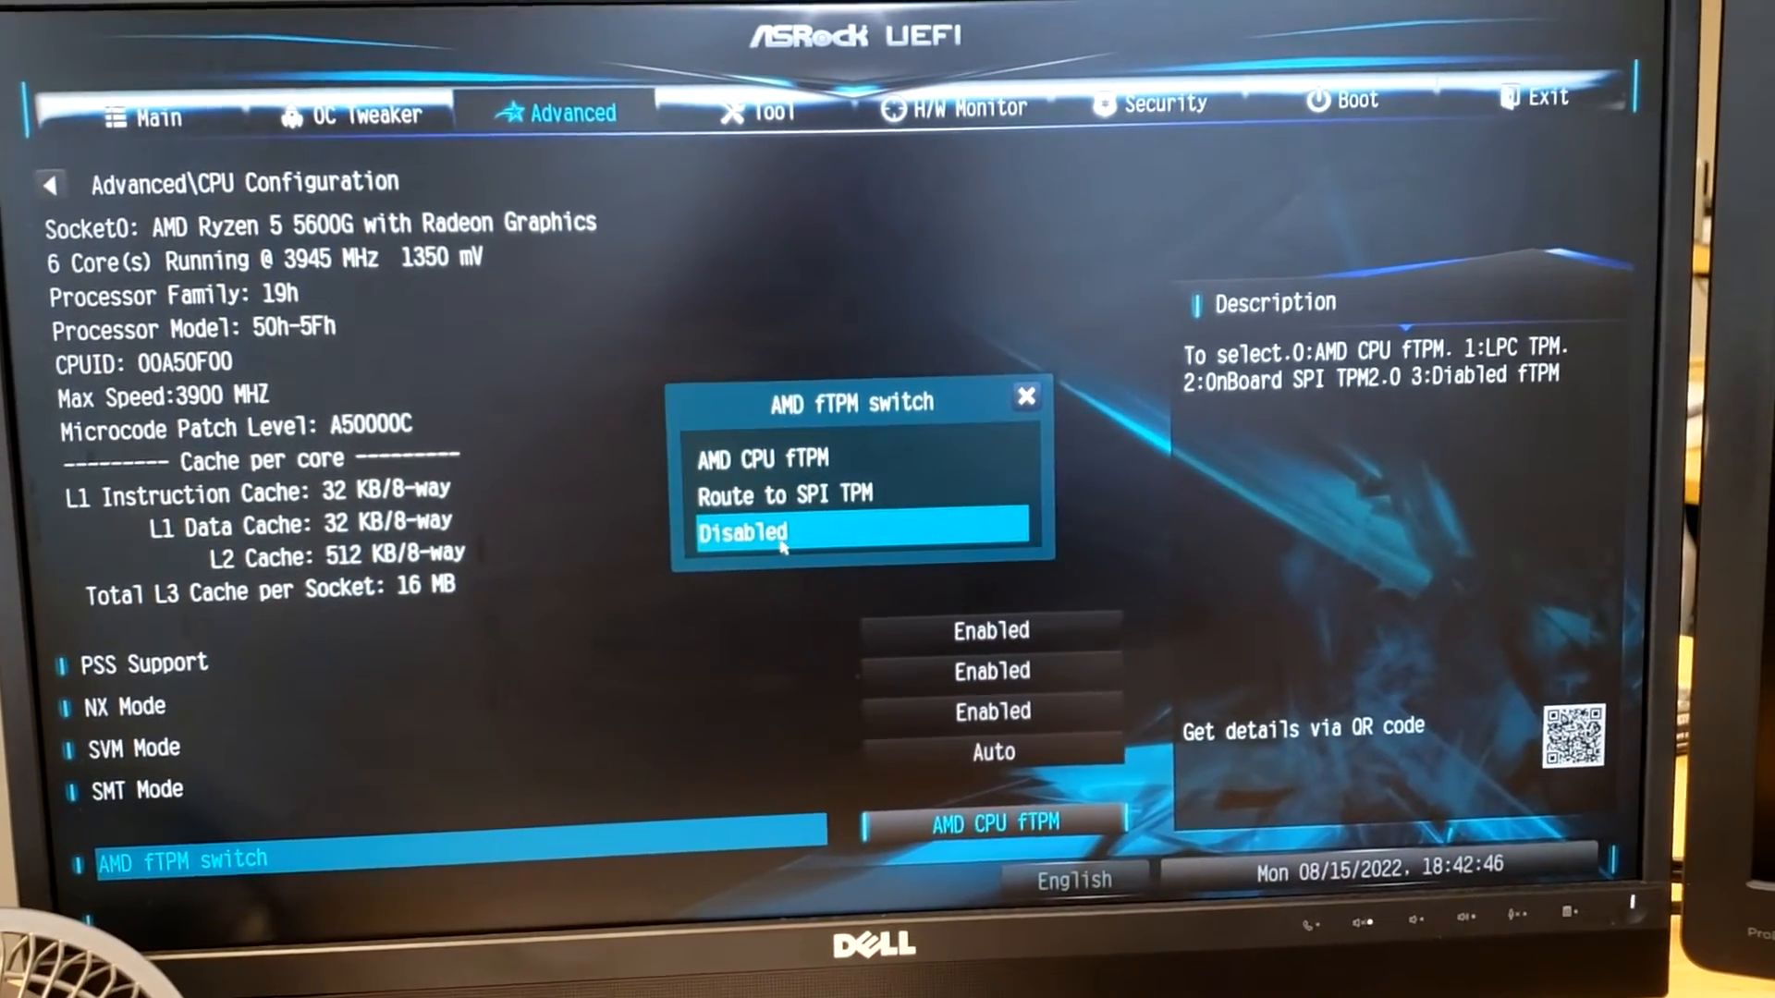
left_click(745, 534)
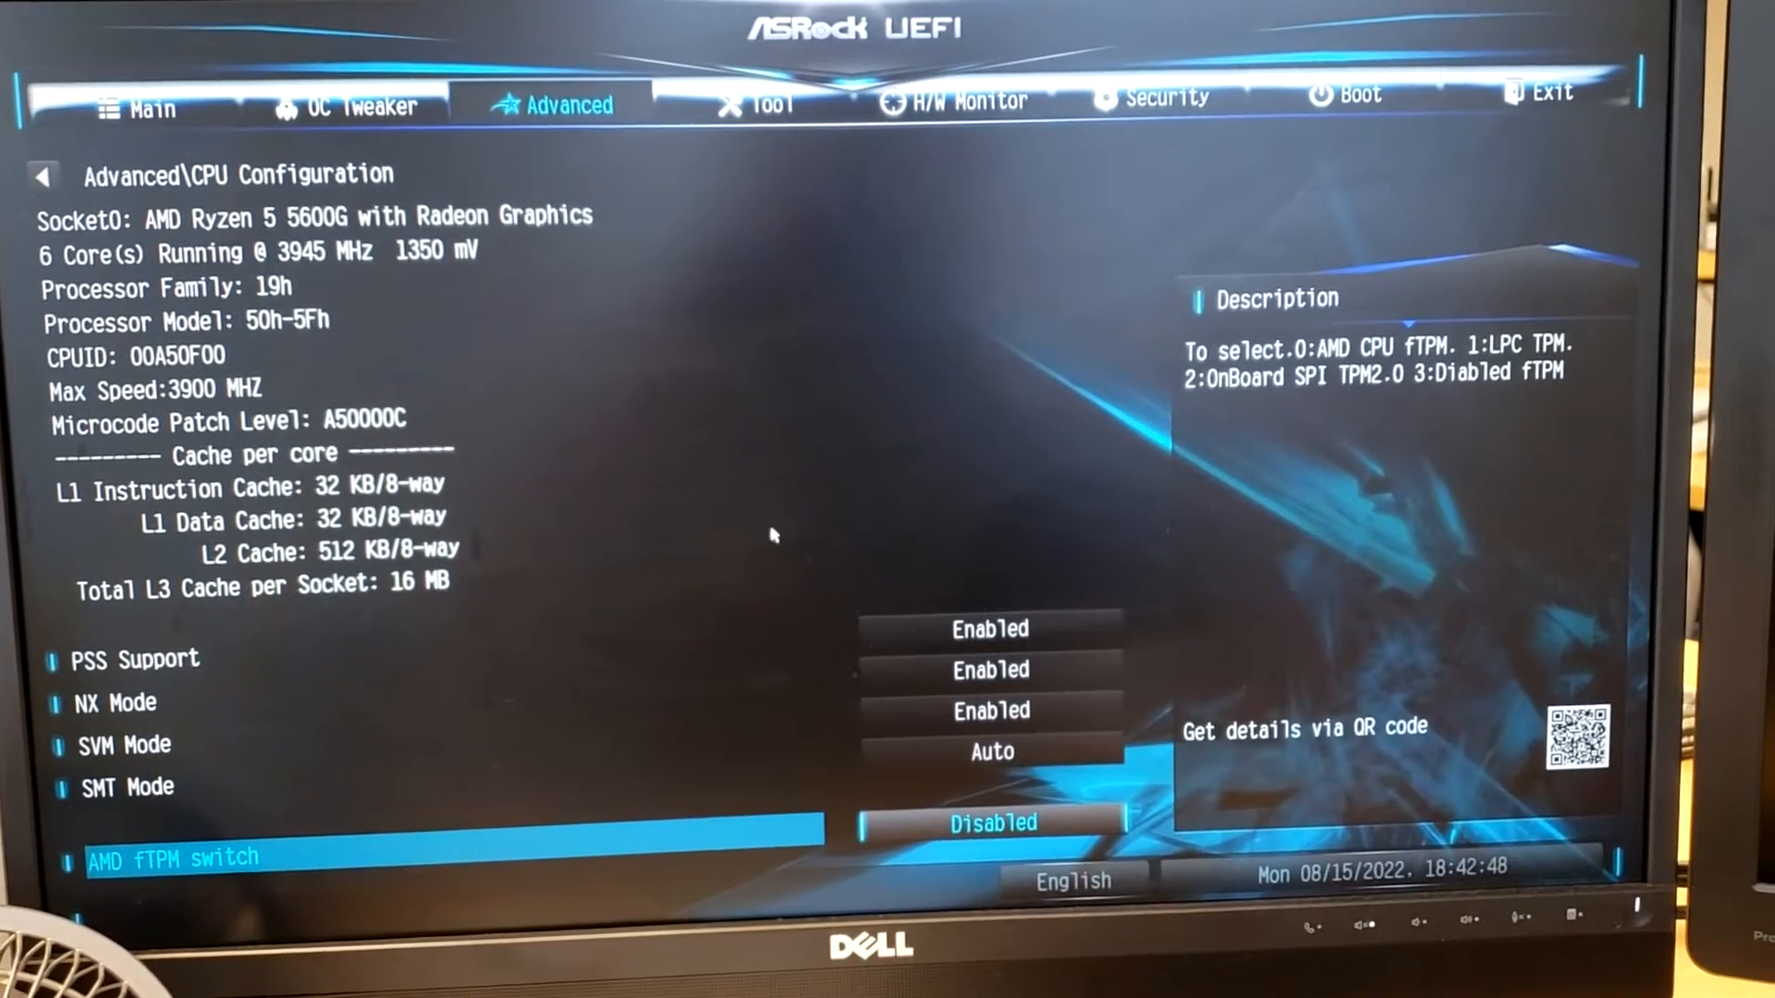
left_click(1550, 127)
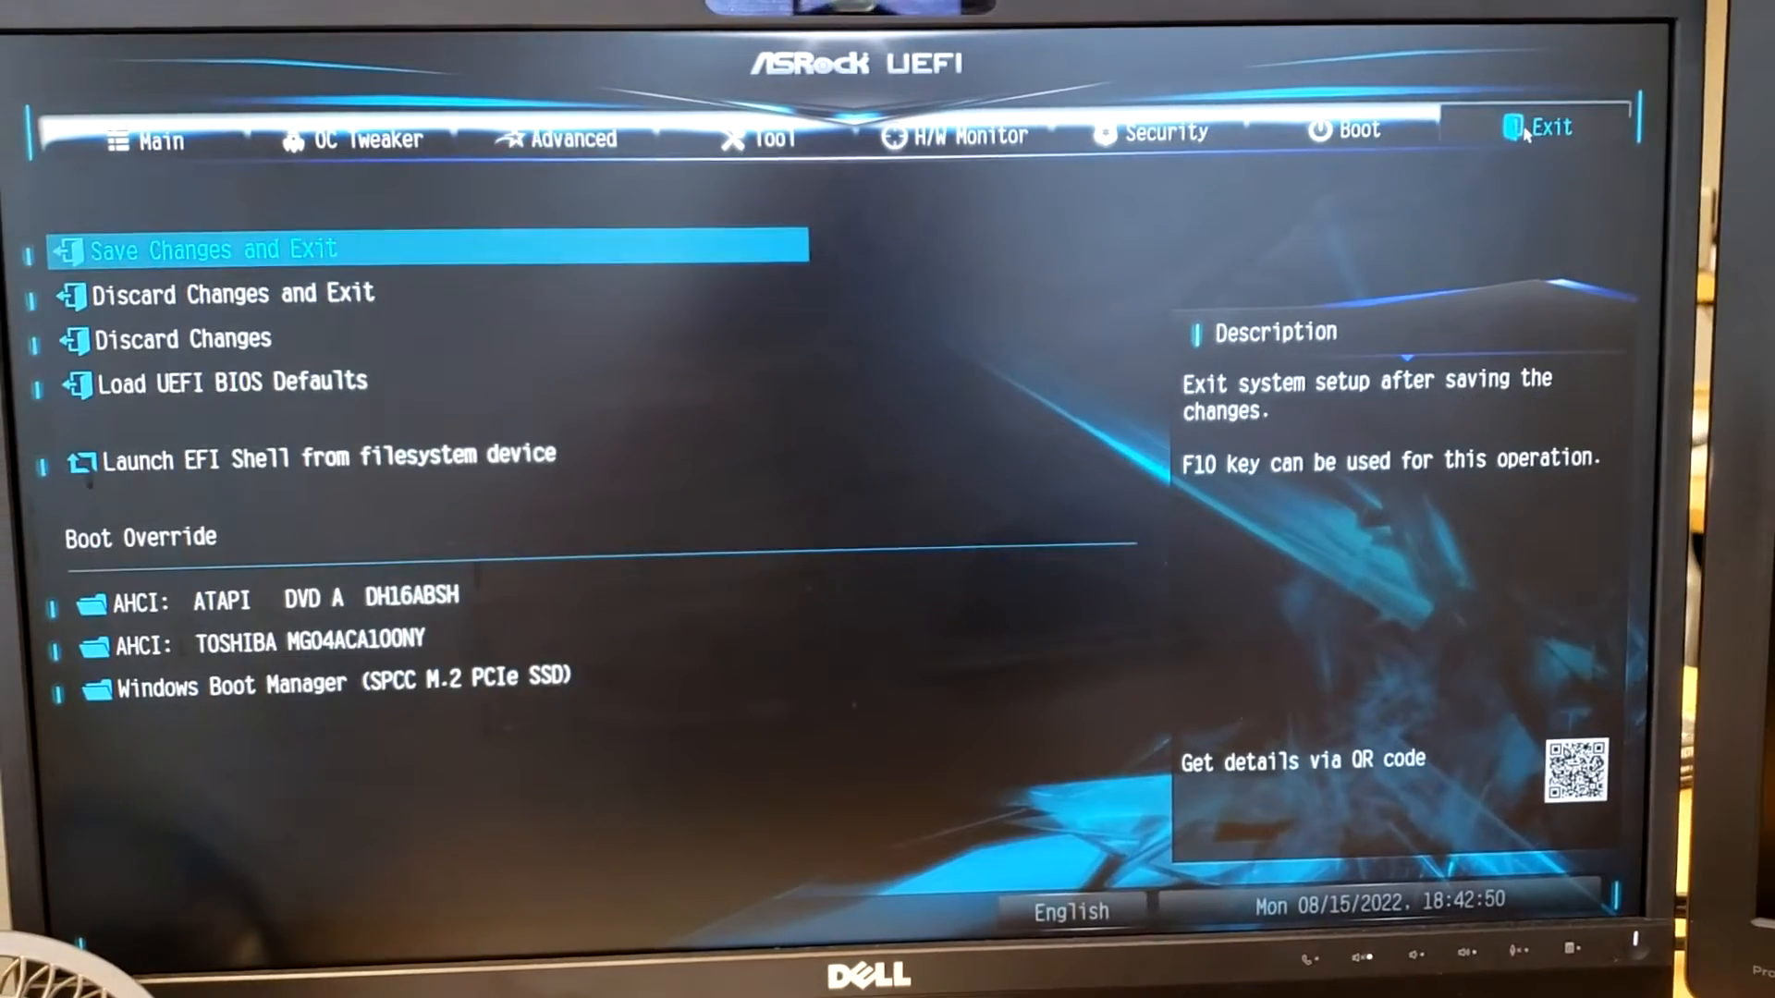
Choose Save Changes and Exit and confirm with Yes to restart into Windows
left_click(210, 248)
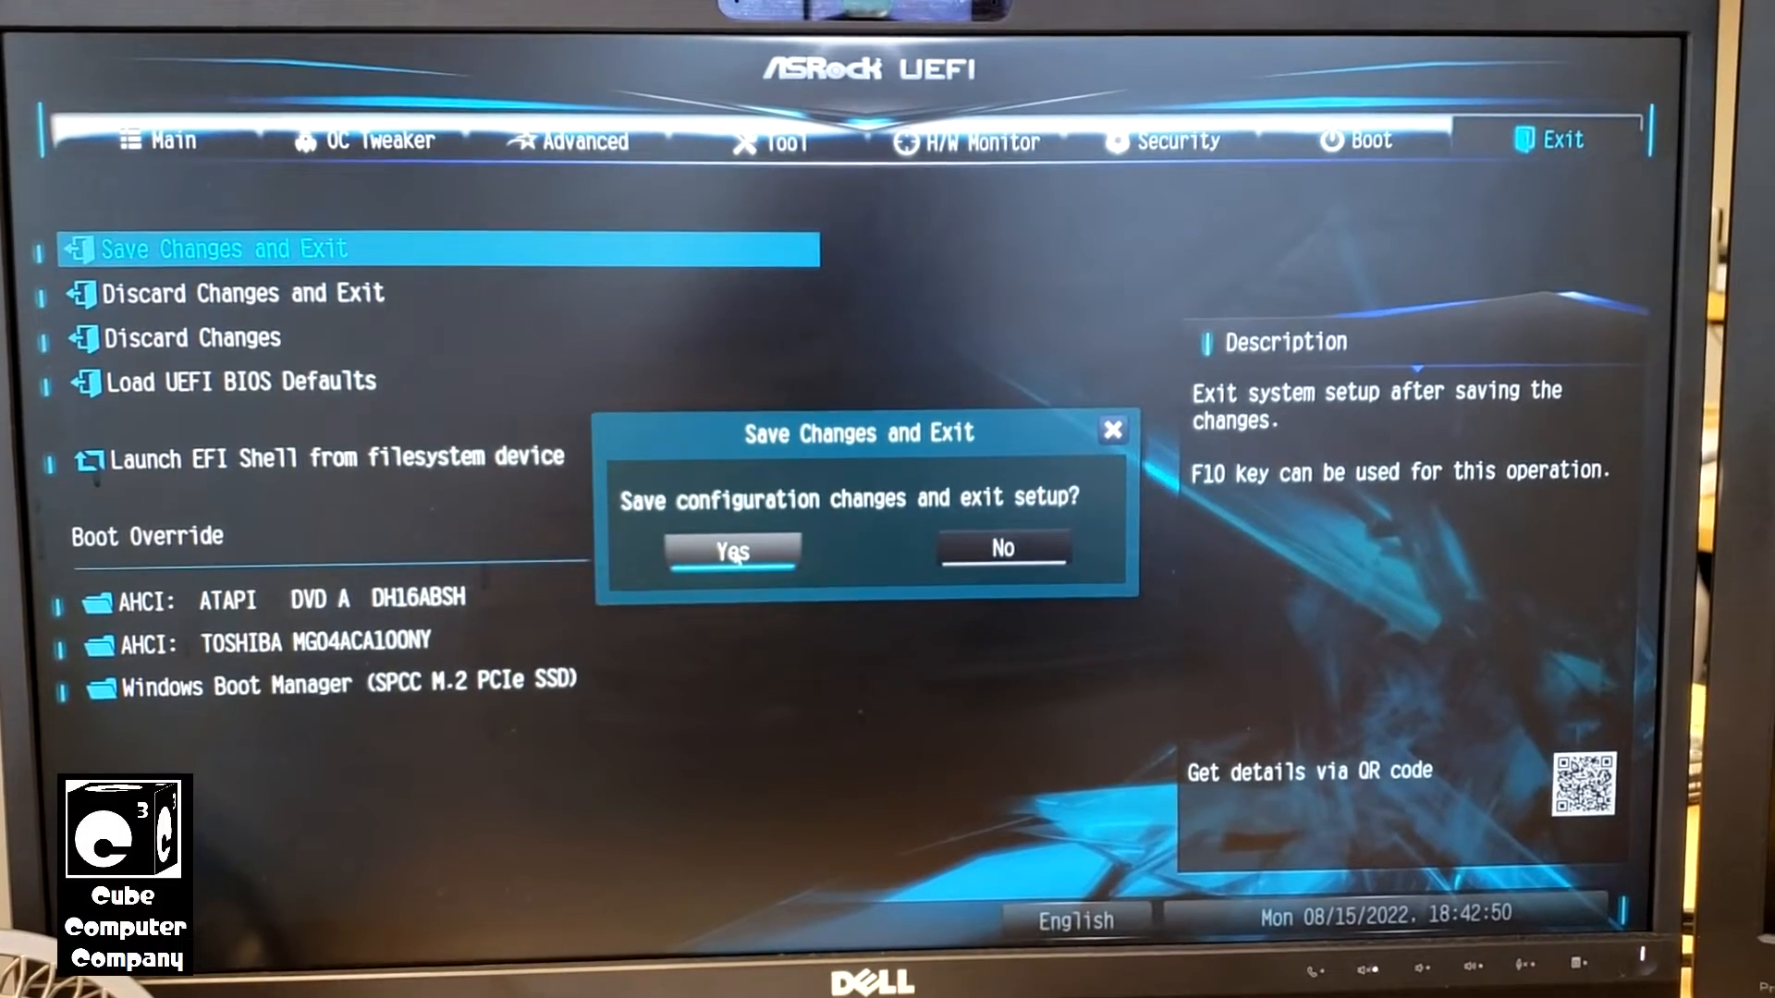
left_click(731, 551)
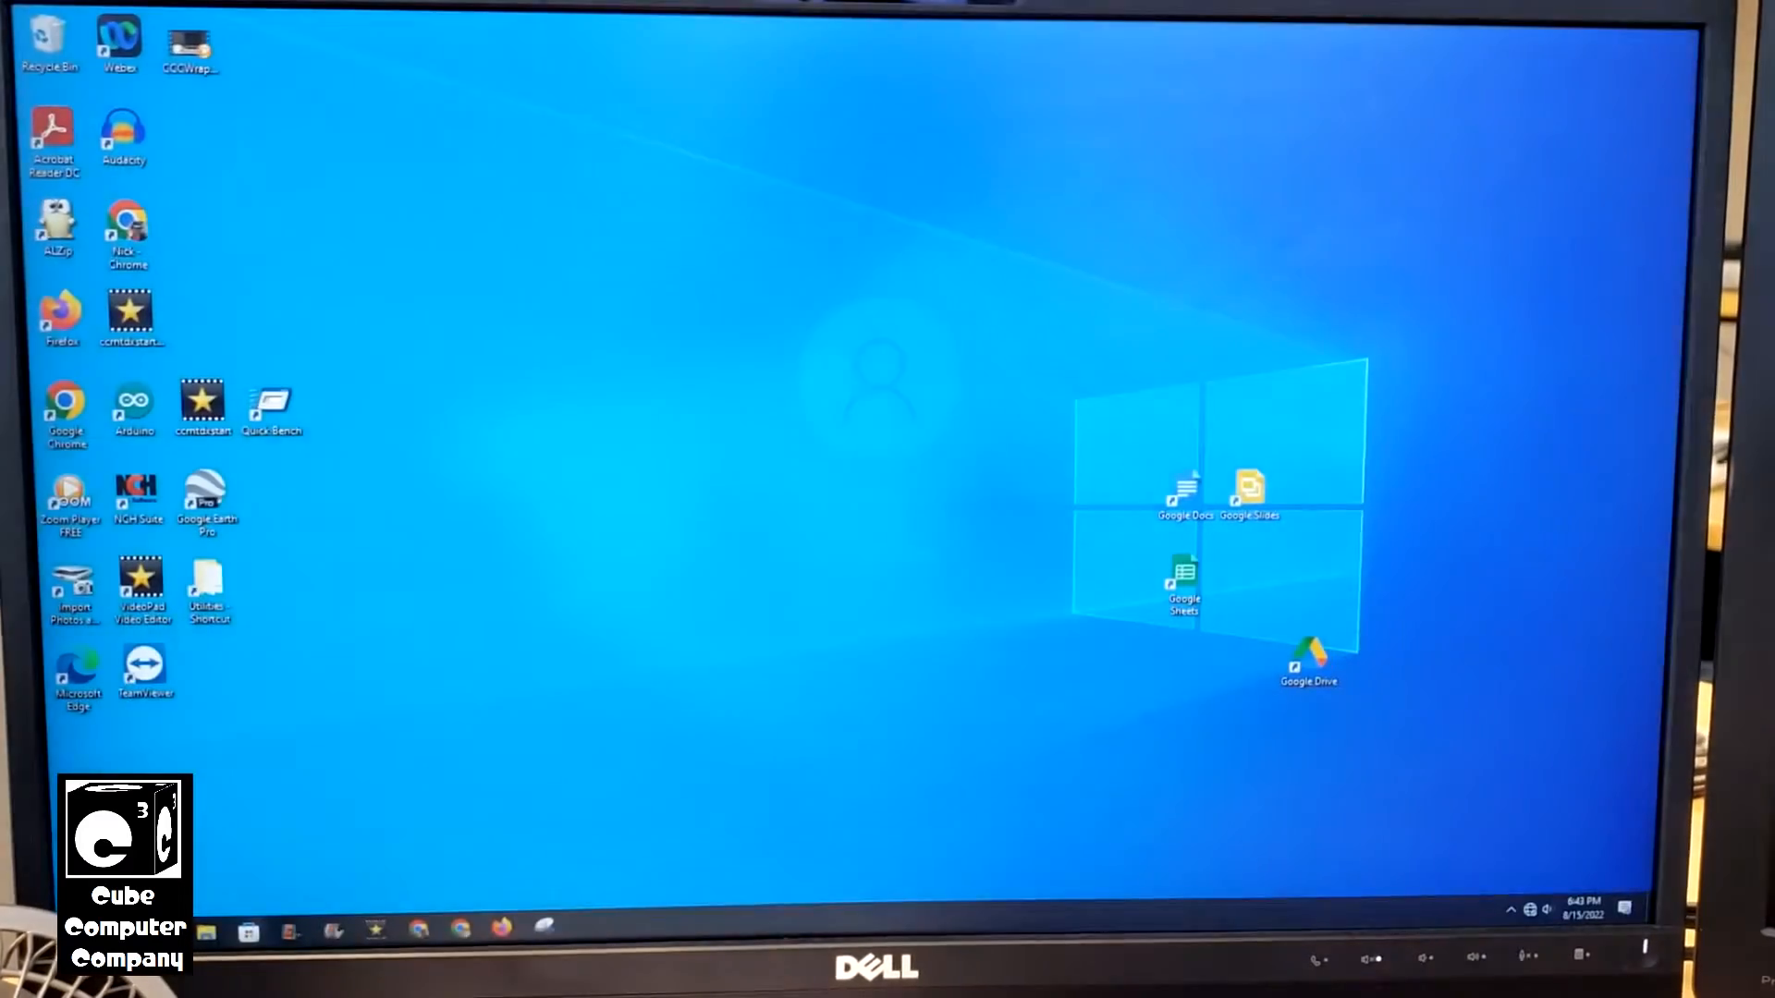
Reopen Windows Update and scroll to the notice that Windows 11 requirements aren't met
left_click(206, 929)
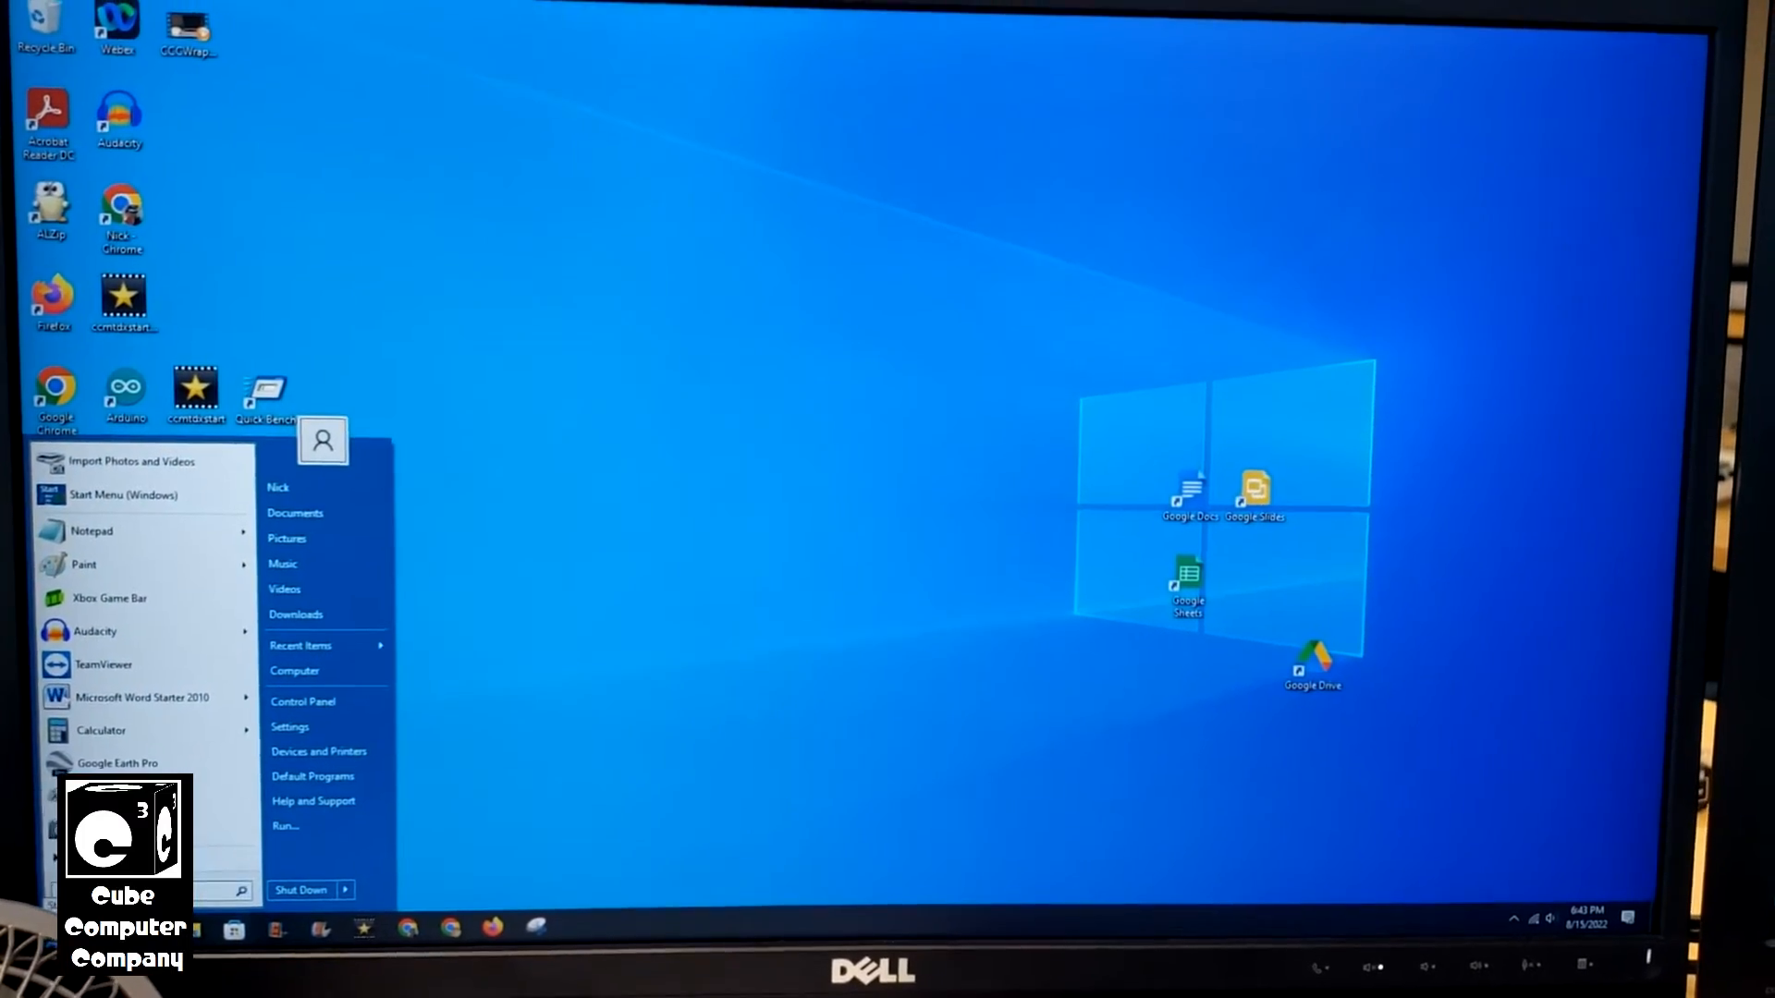
left_click(289, 727)
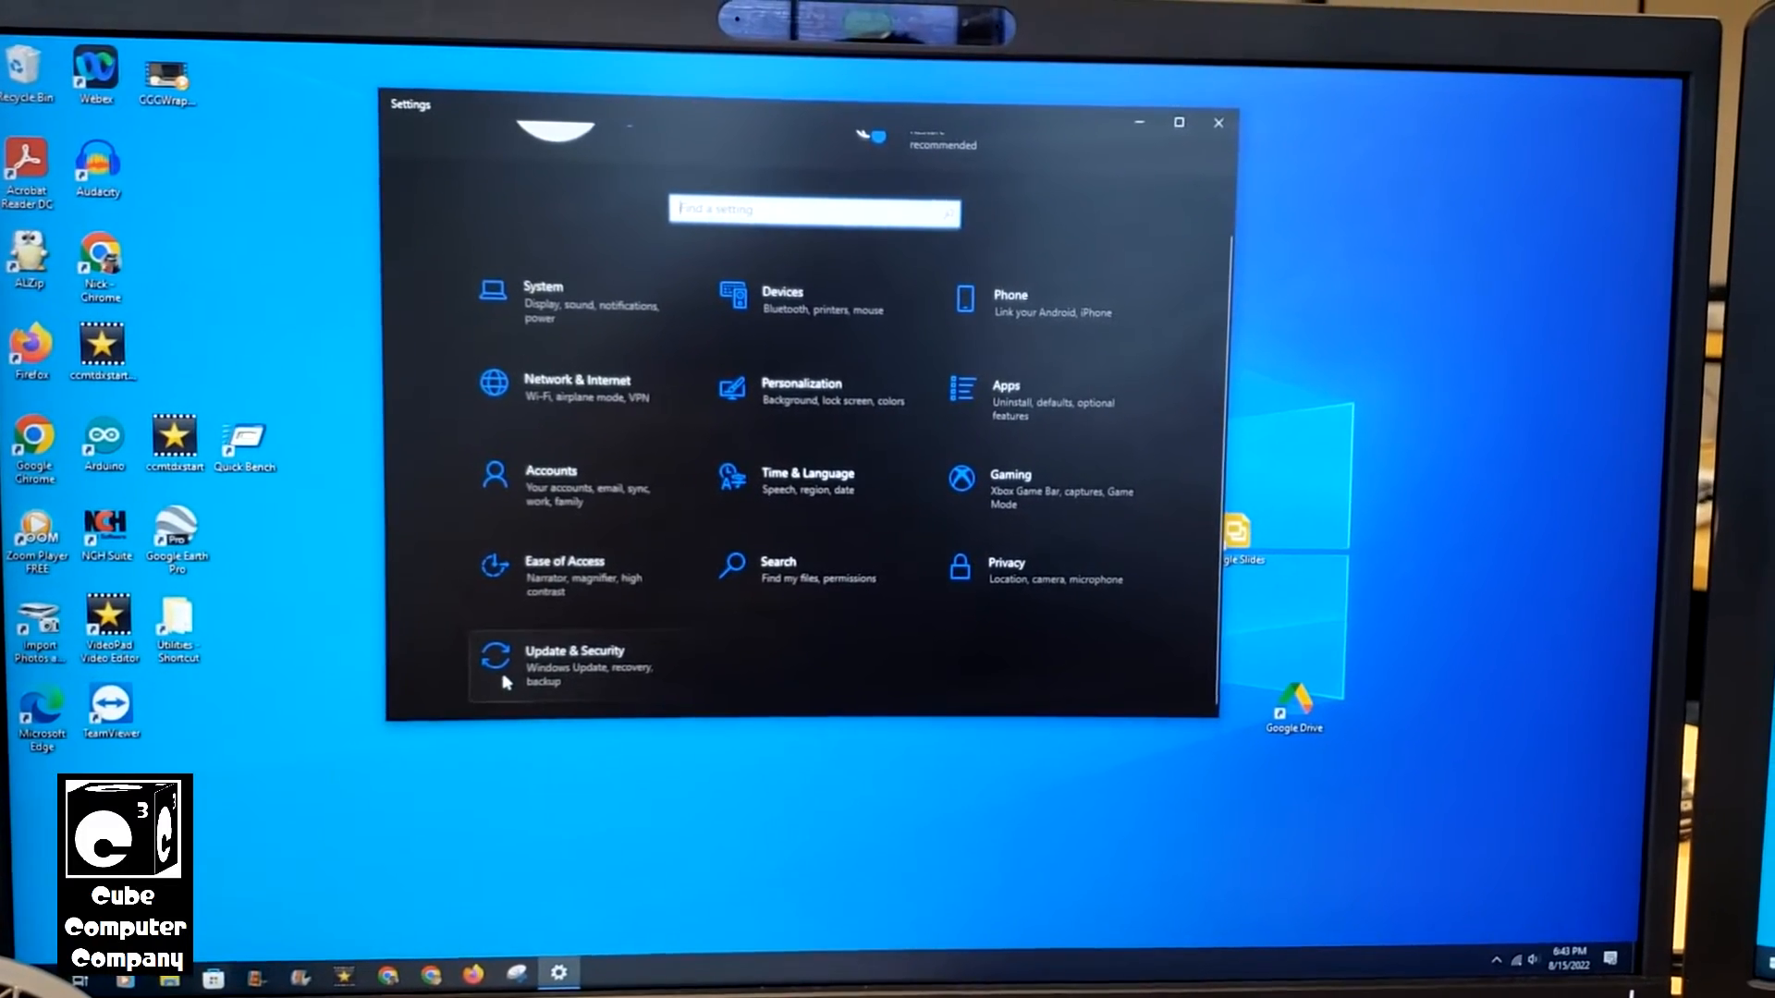
left_click(575, 665)
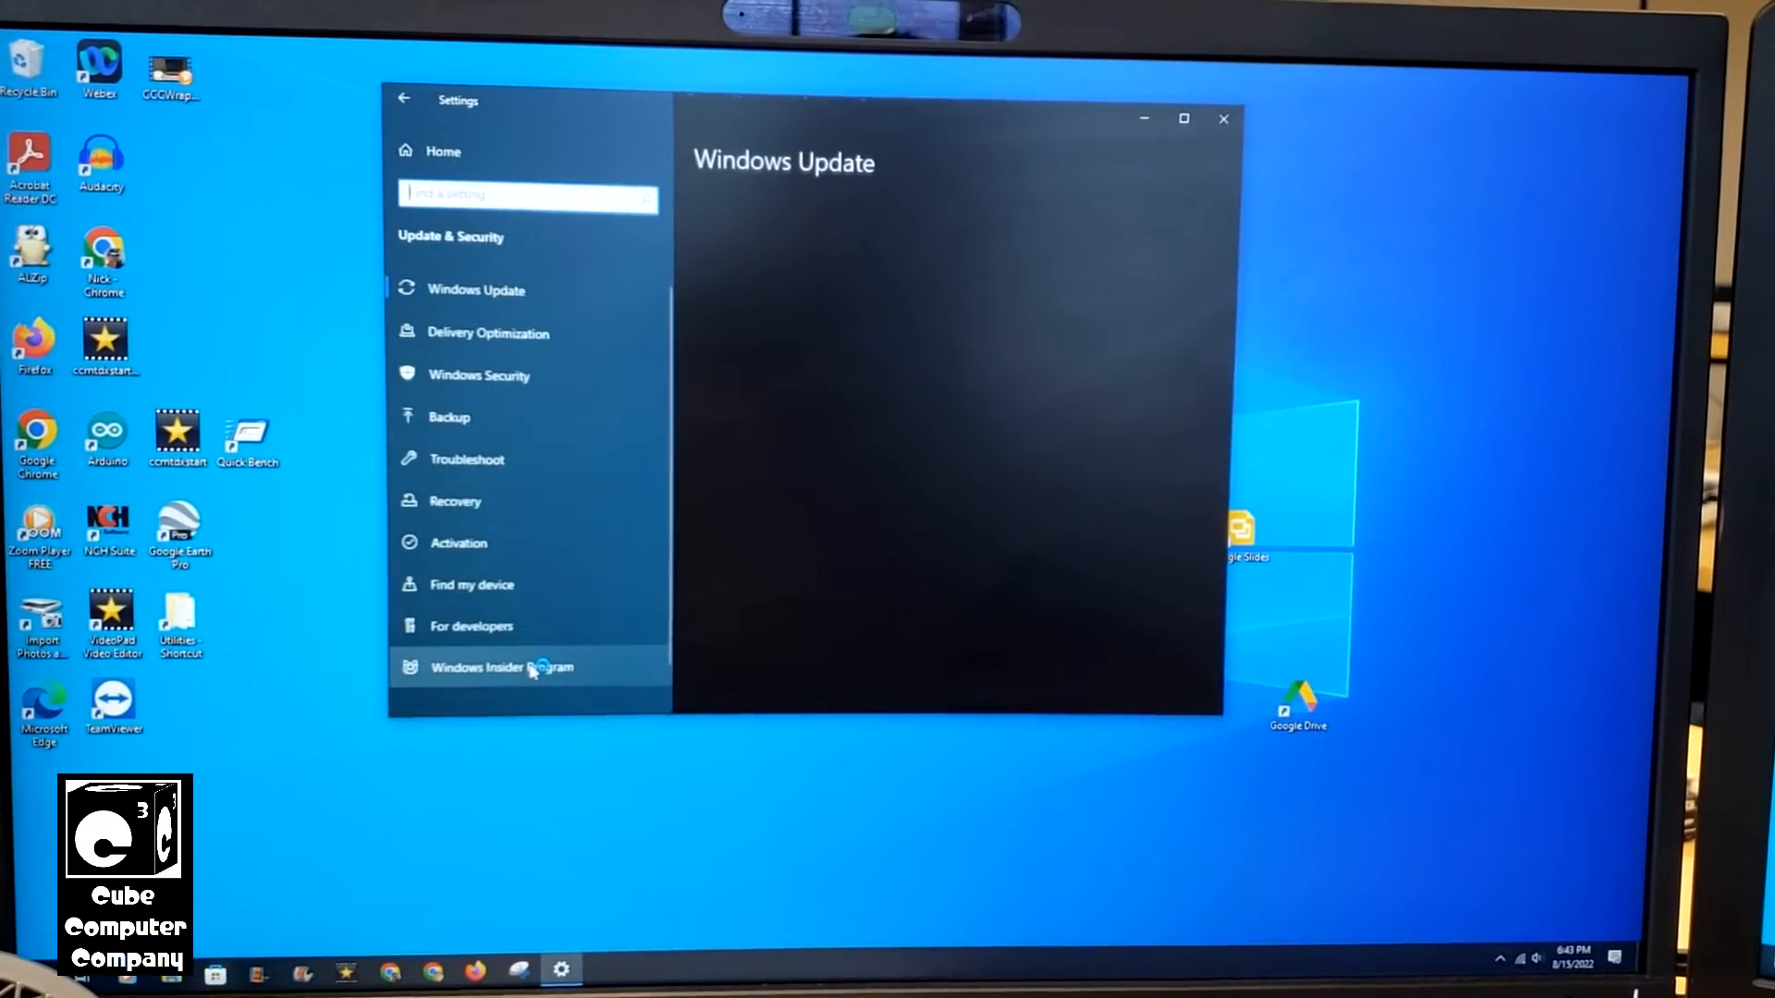
left_click(474, 289)
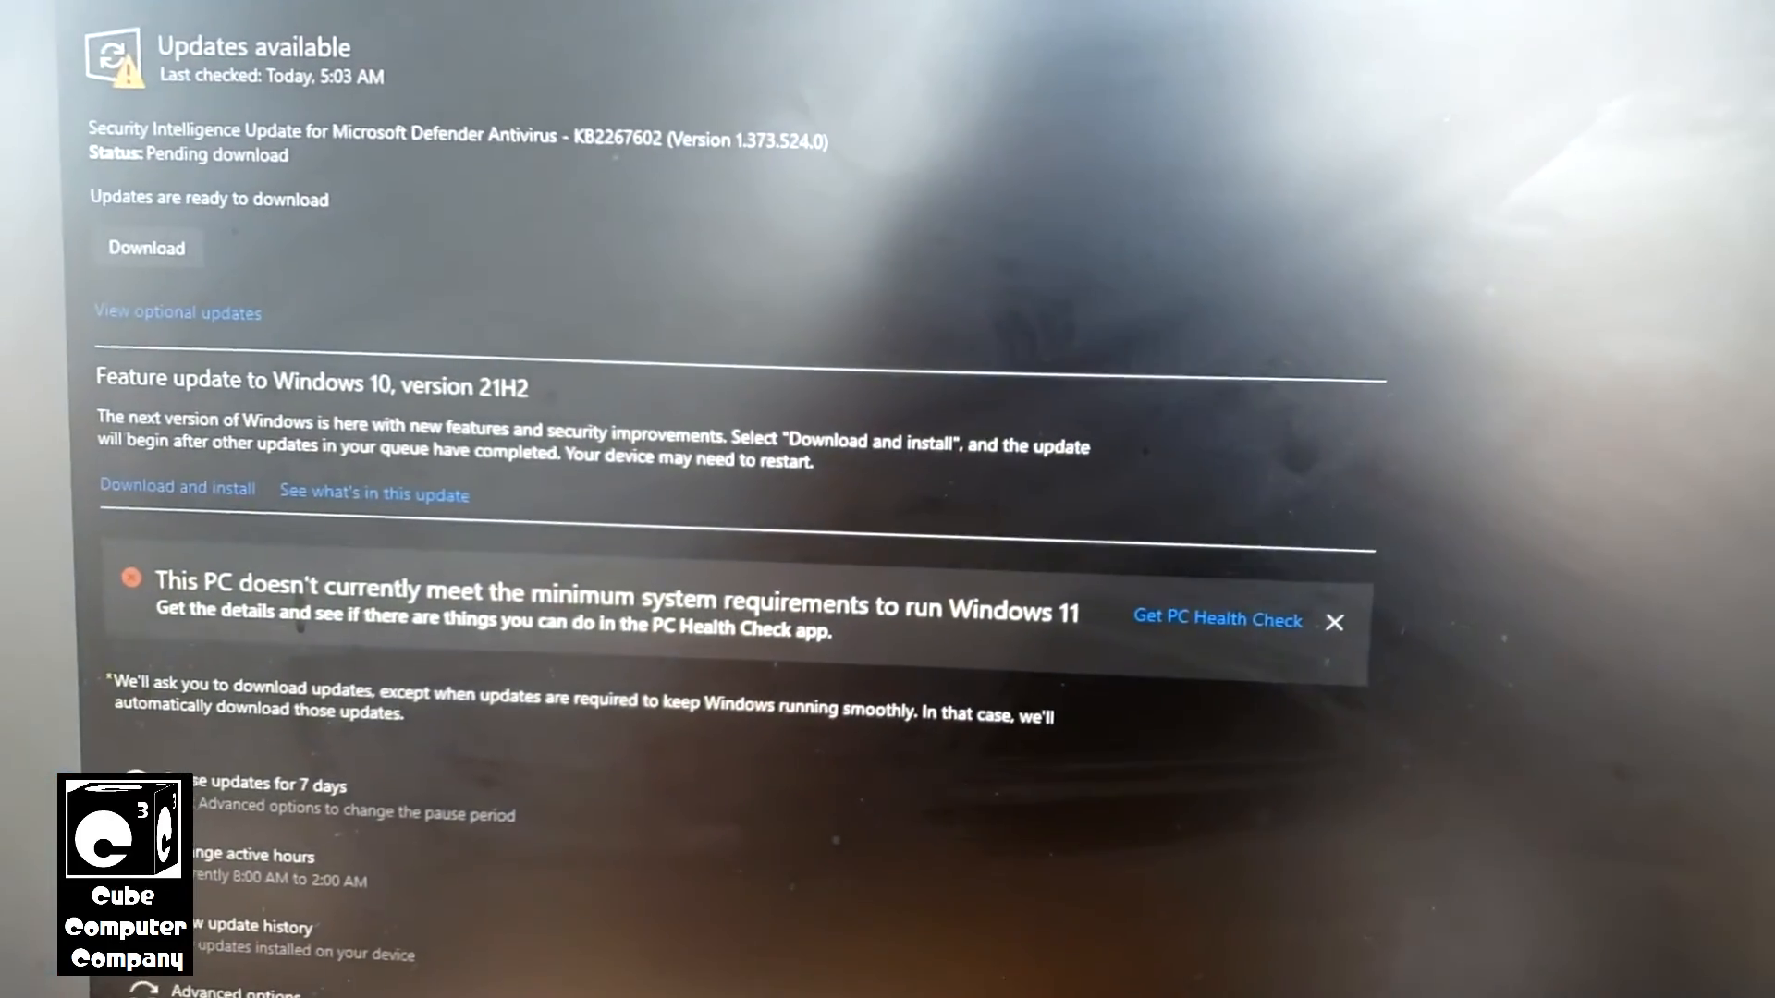
scroll("down", 3)
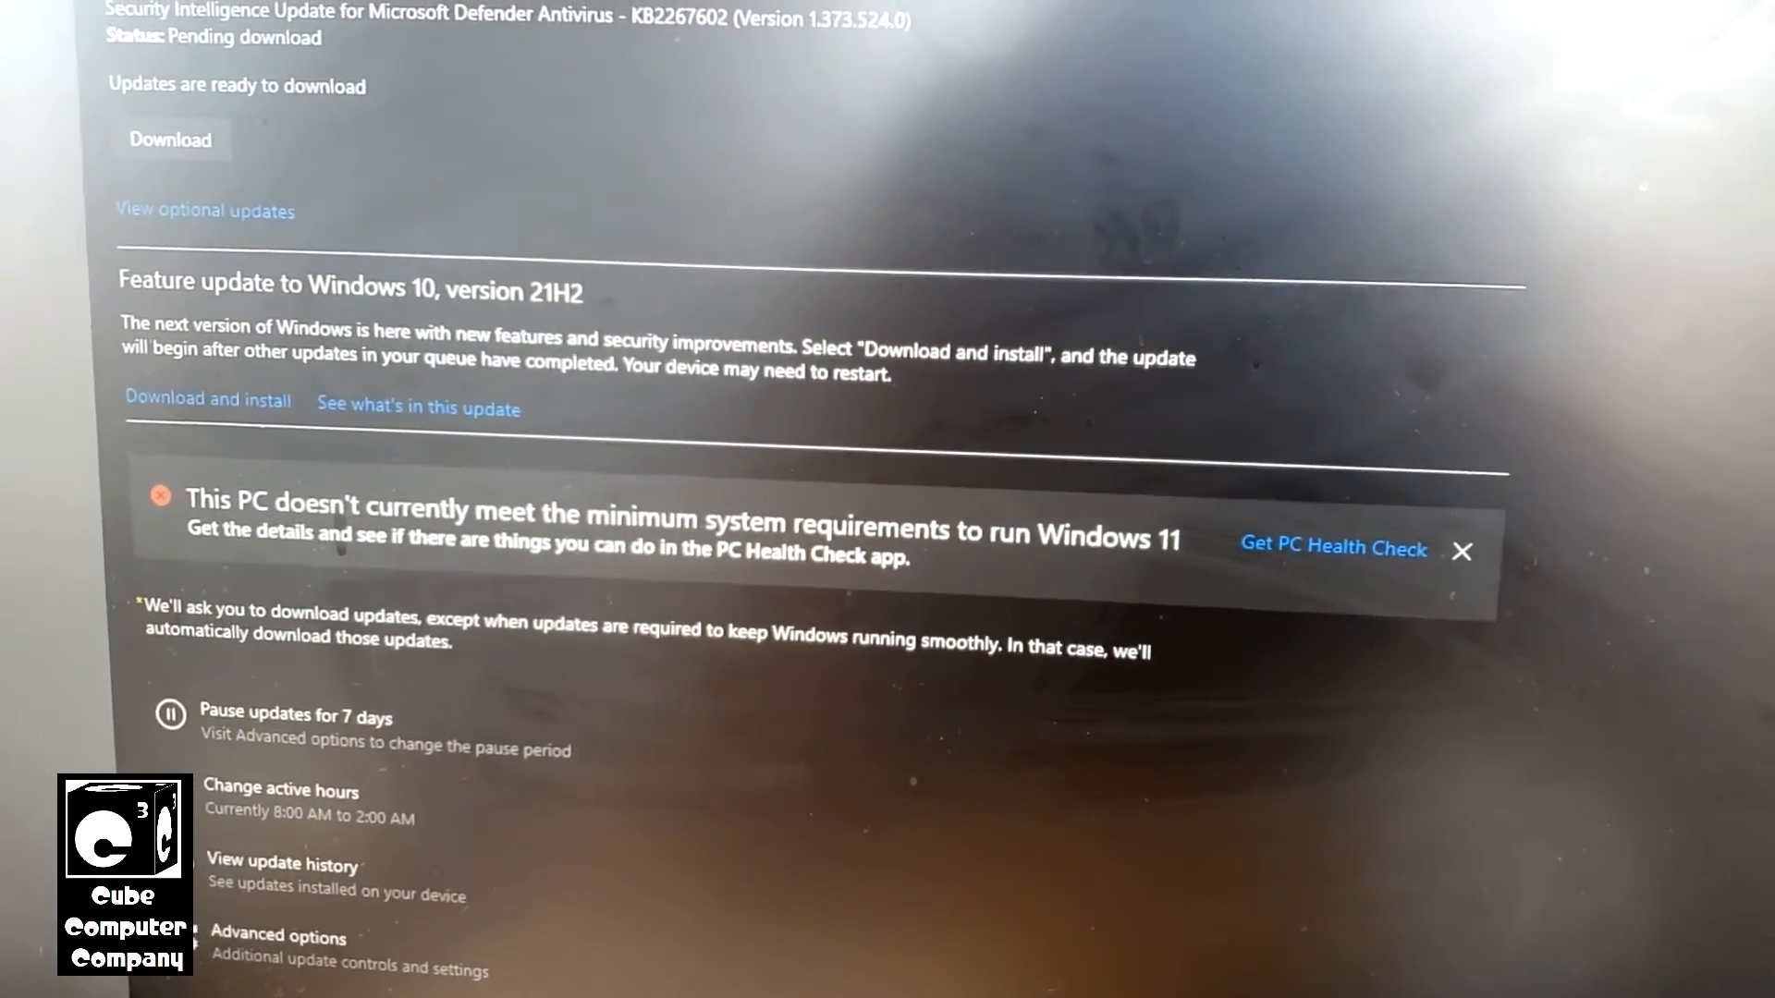